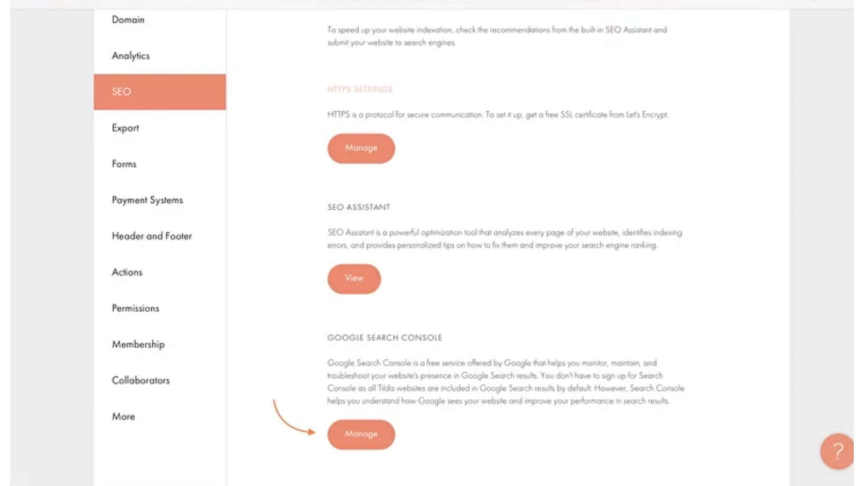
Bring up the partner integrations chooser listing Shopify, WordPress, Zapier and Magento
{"action": "left_click", "coordinate": [360, 434]}
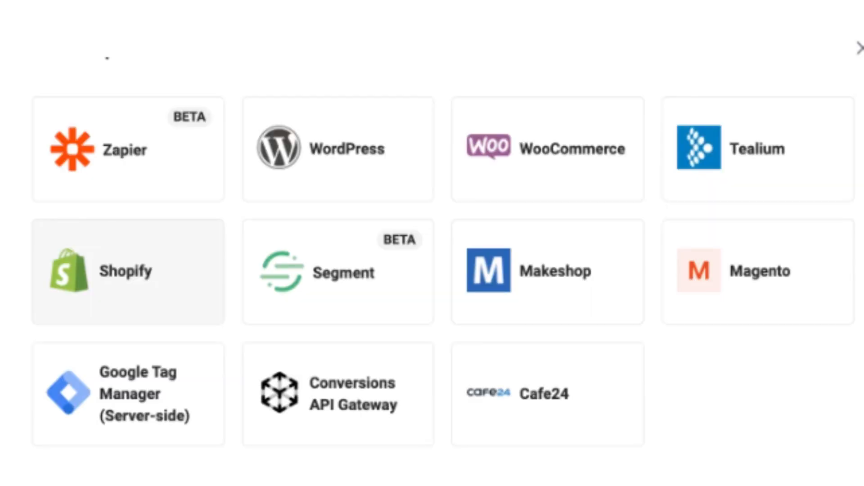